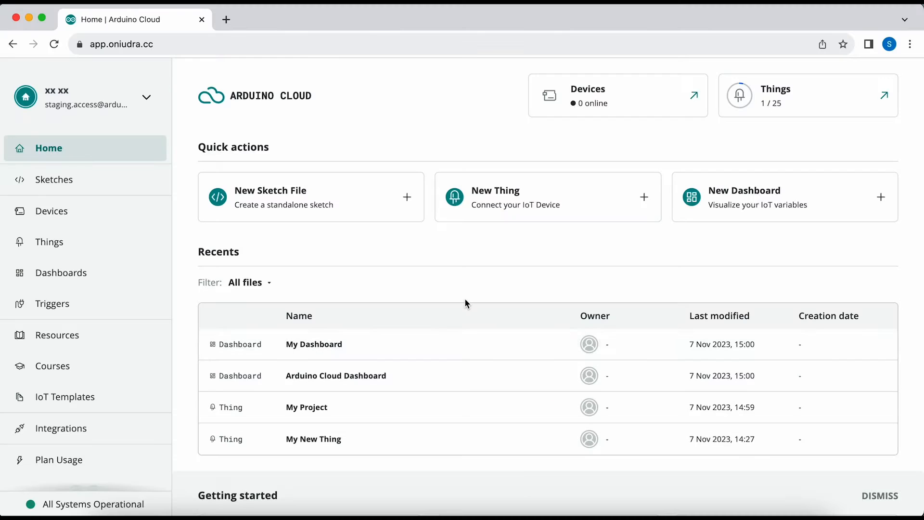
# Step: Browse the Sketches list, then switch to the Devices page listing five offline devices
pyautogui.scroll(-3)
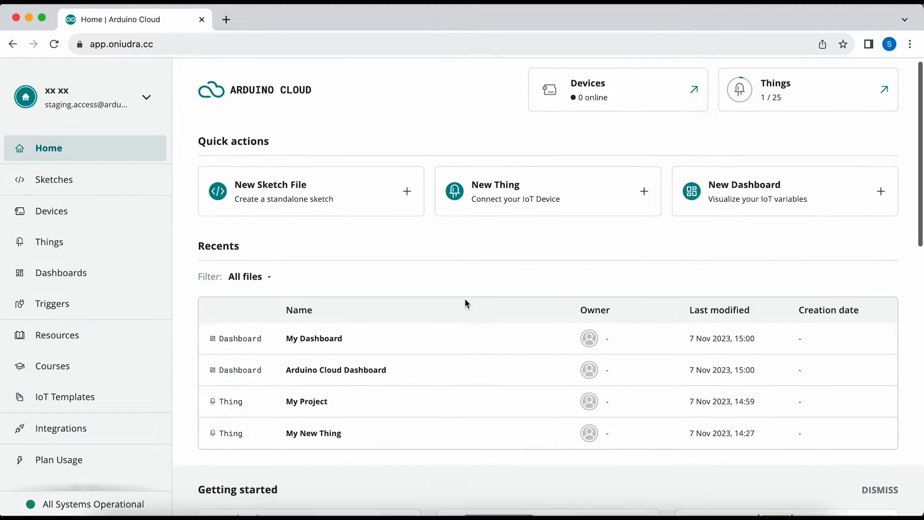
pyautogui.scroll(-3)
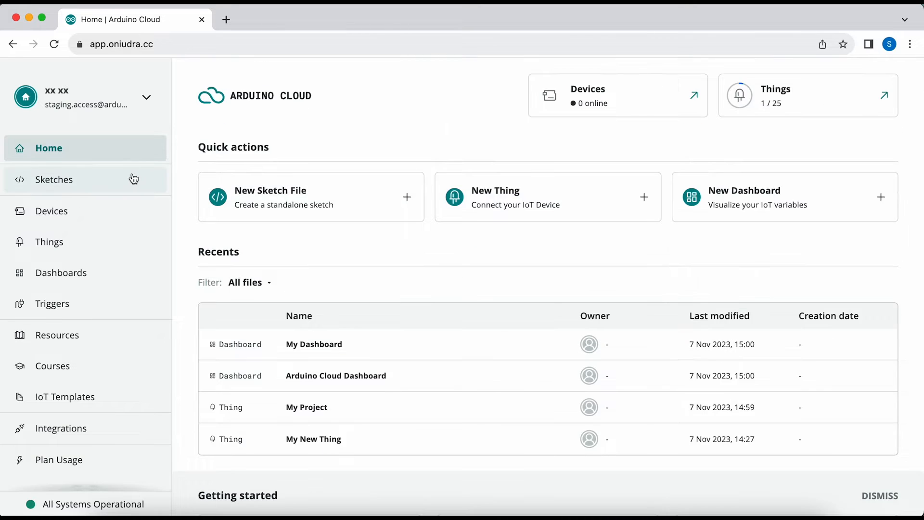
pyautogui.click(54, 179)
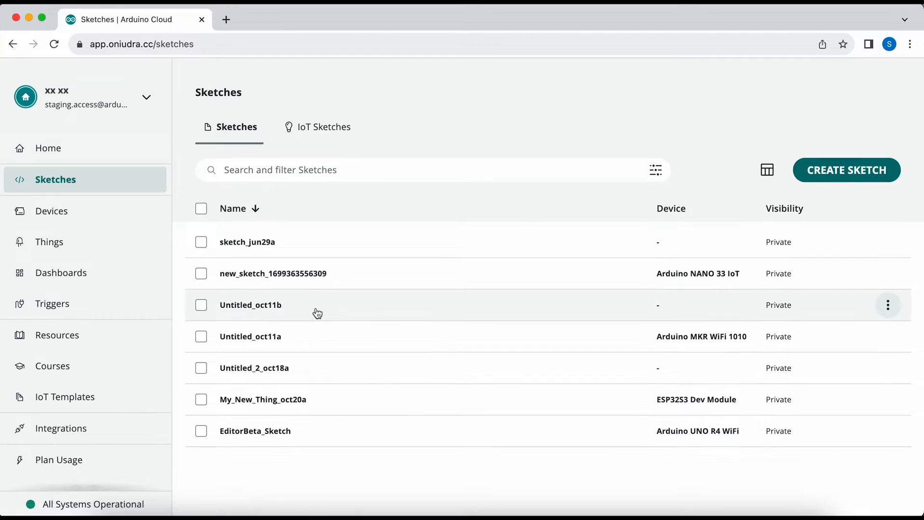
pyautogui.click(324, 127)
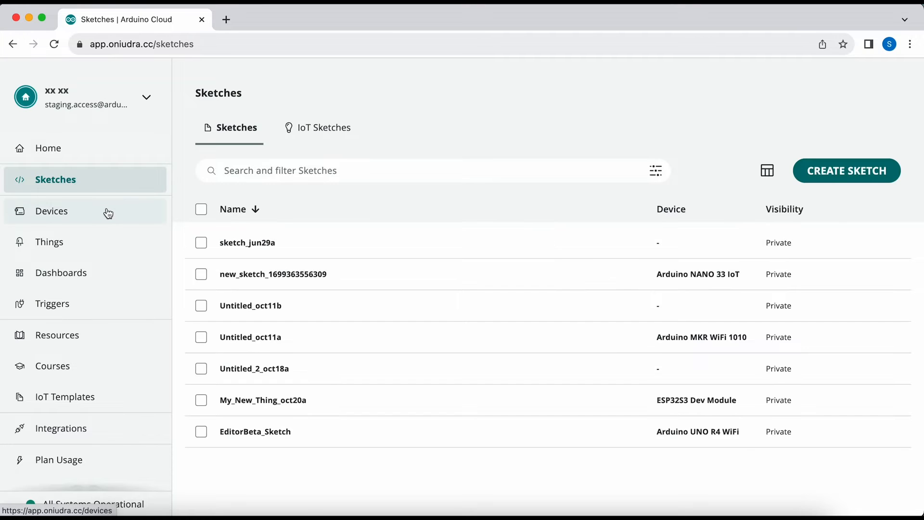
pyautogui.click(51, 211)
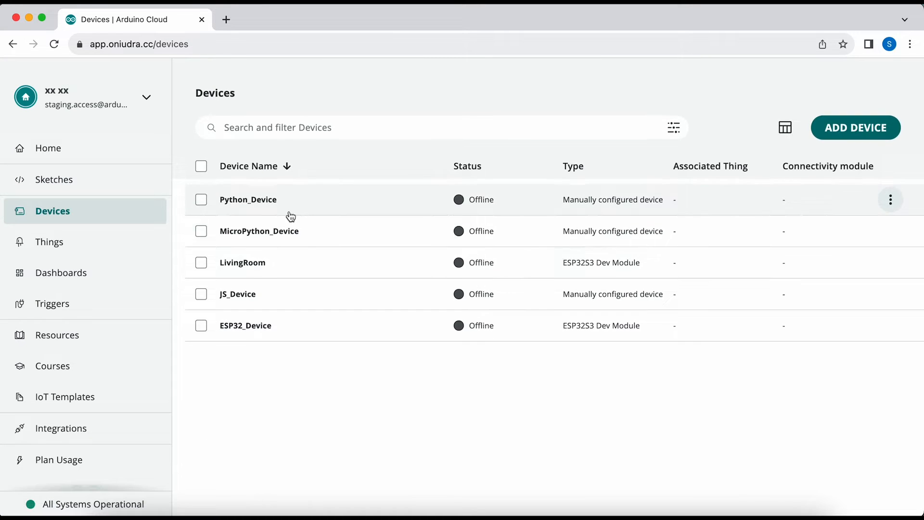
# Step: View the LivingRoom device's details, then reach the My Project thing's setup via the Things list
pyautogui.click(242, 262)
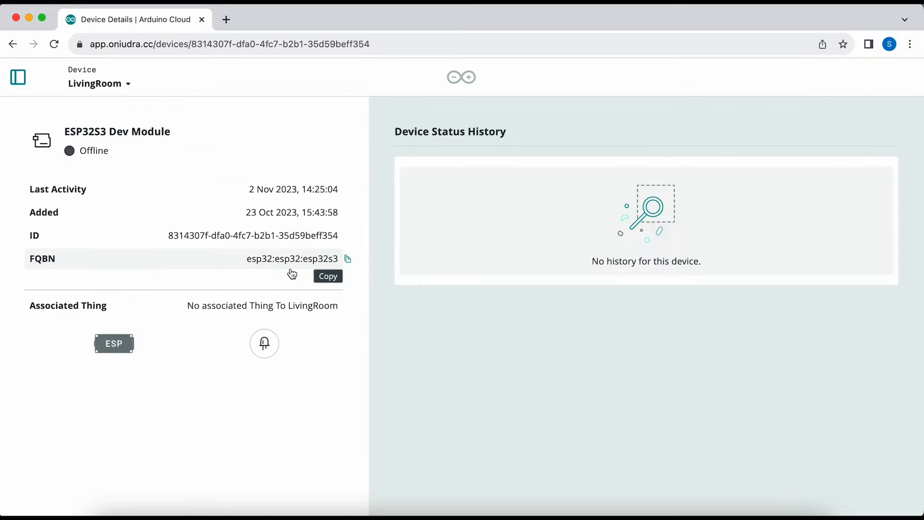
pyautogui.click(17, 77)
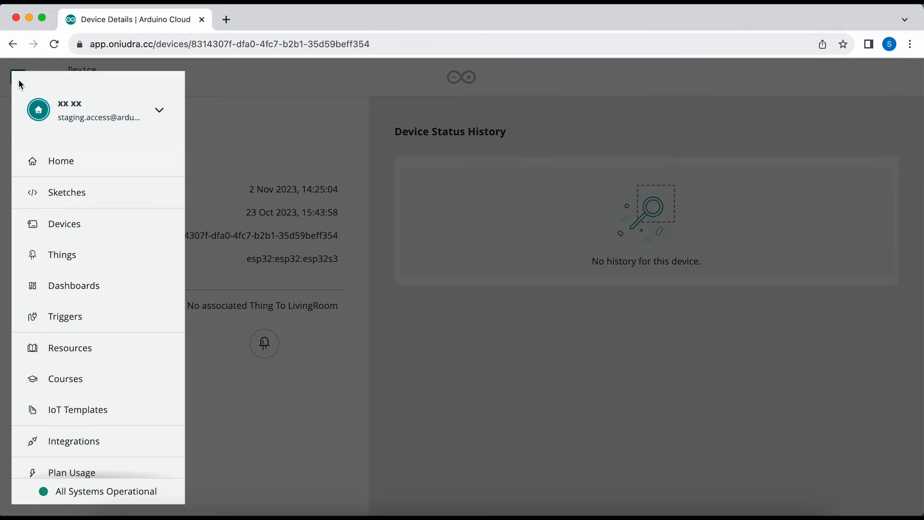
pyautogui.moveTo(61, 255)
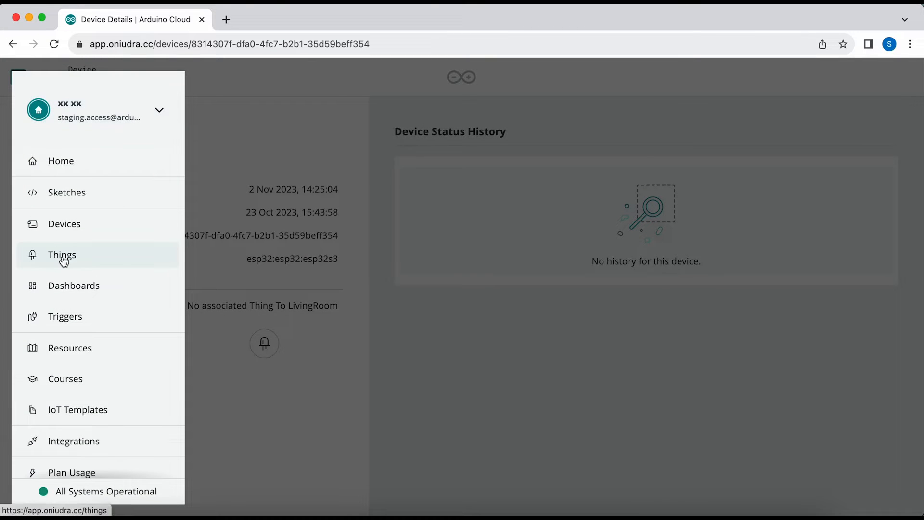
pyautogui.click(62, 254)
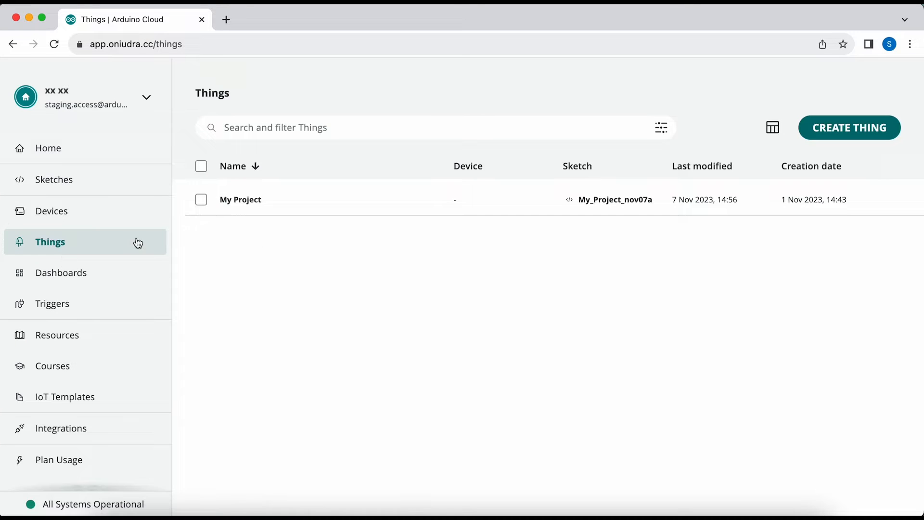
pyautogui.click(240, 199)
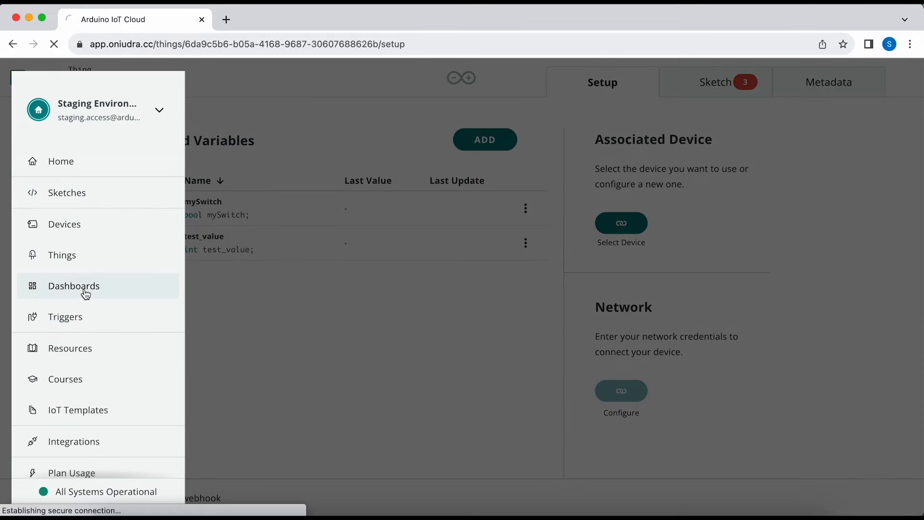
# Step: Rearrange My Dashboard's mobile layout by repositioning the Percentage widget and finish editing
pyautogui.click(74, 286)
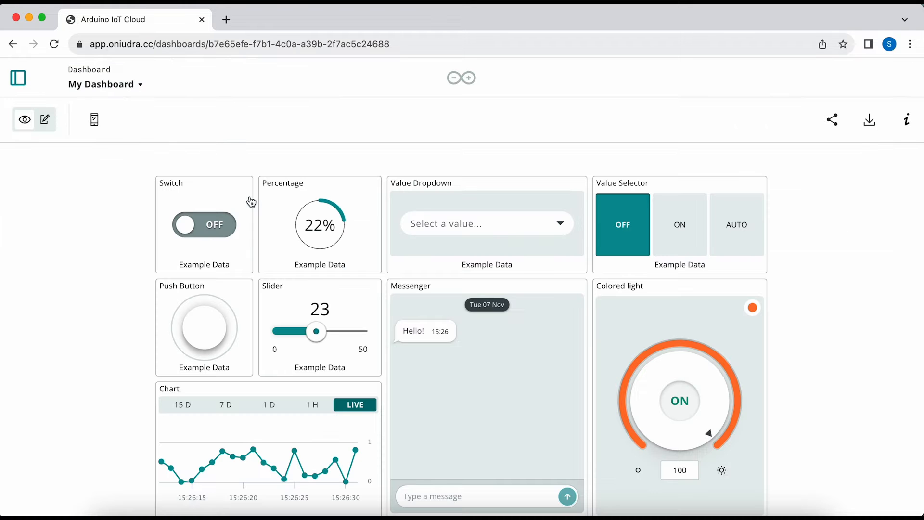
pyautogui.click(45, 119)
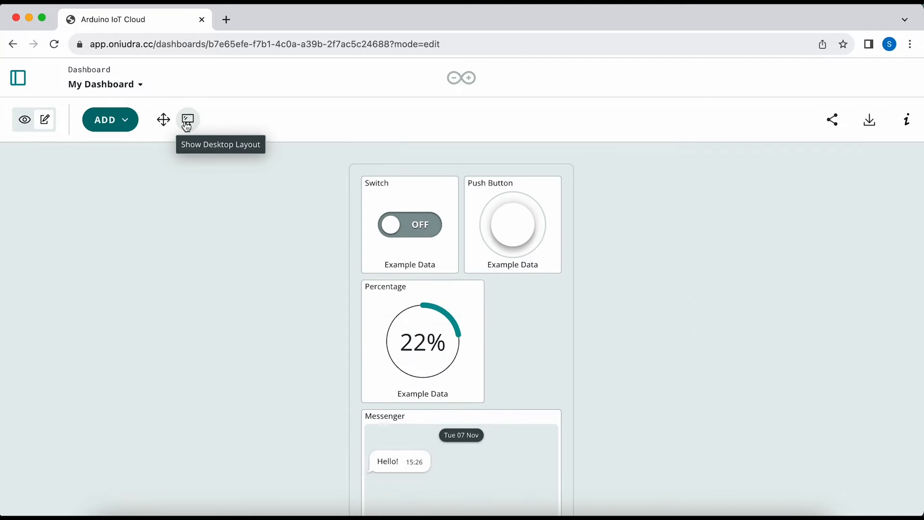
pyautogui.click(164, 120)
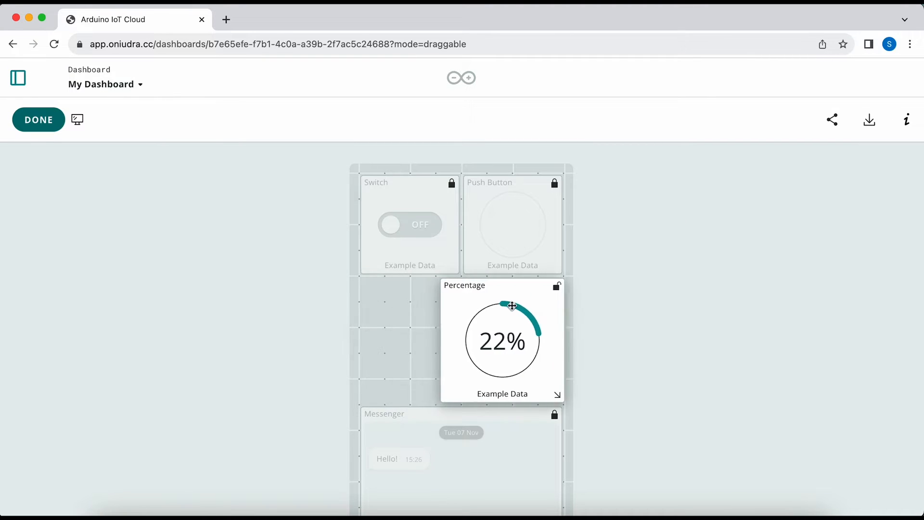
pyautogui.moveTo(513, 305); pyautogui.dragTo(422, 305)
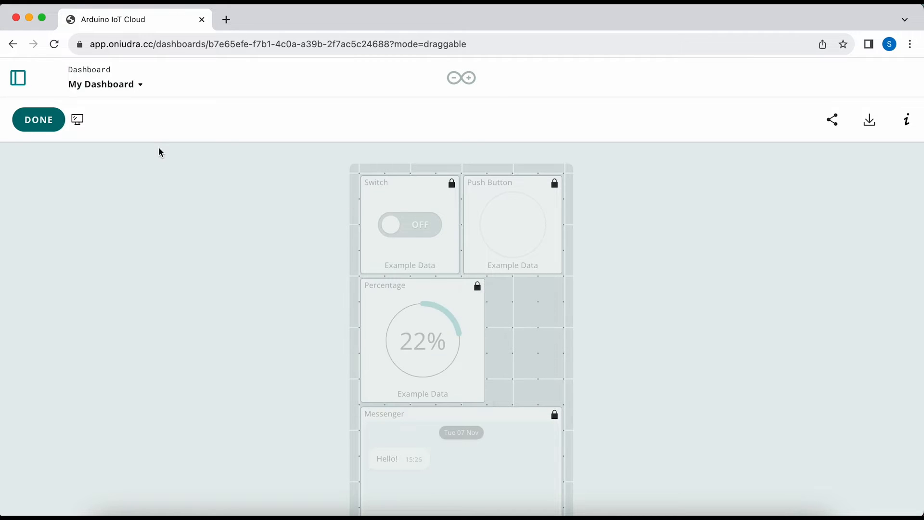
pyautogui.click(38, 120)
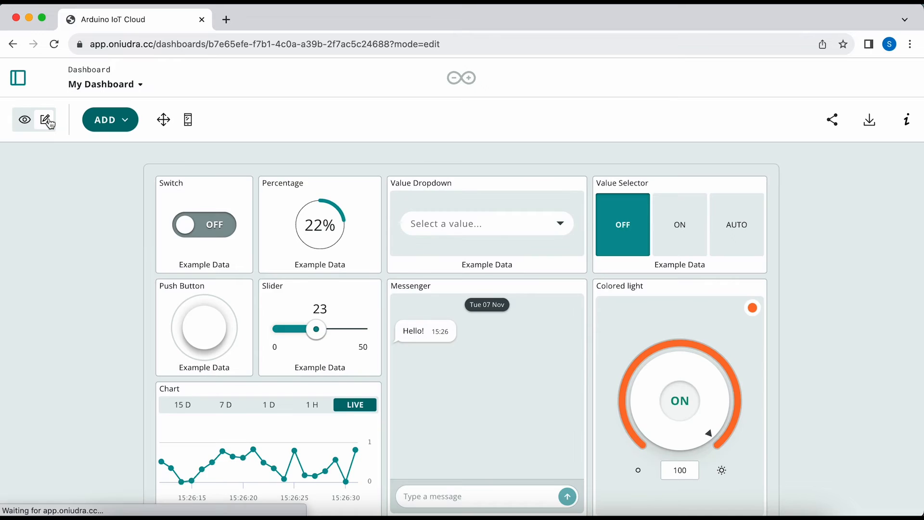
# Step: Visit the Triggers overview, then move on to the Resources page
pyautogui.click(54, 303)
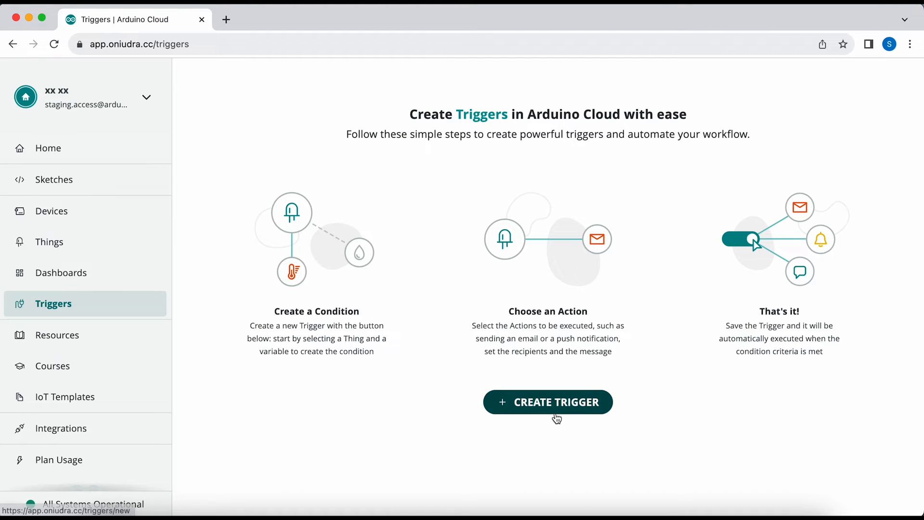
pyautogui.moveTo(173, 336)
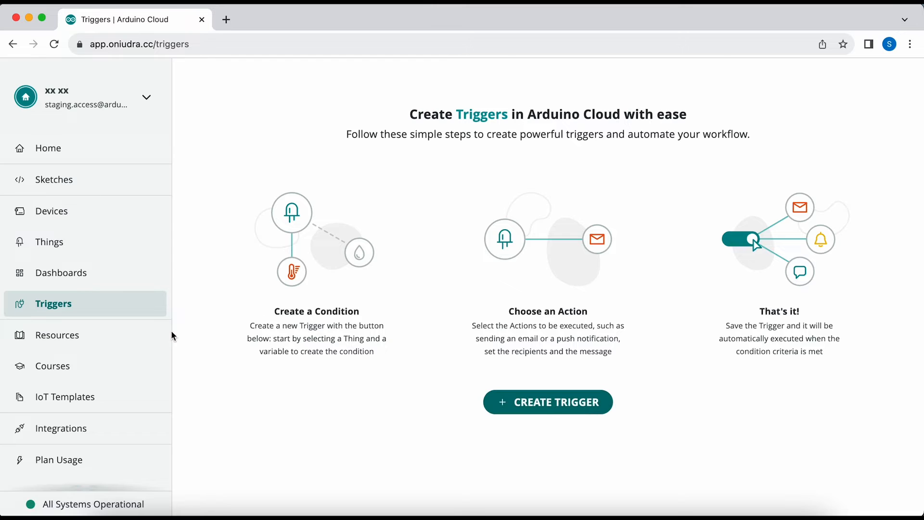
pyautogui.click(56, 335)
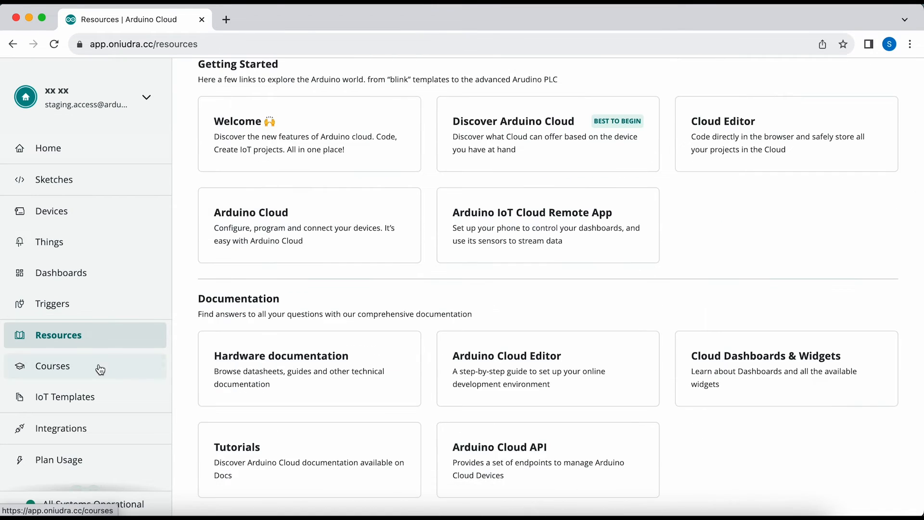
# Step: Show the Courses catalogue of Arduino learning kits
pyautogui.click(52, 366)
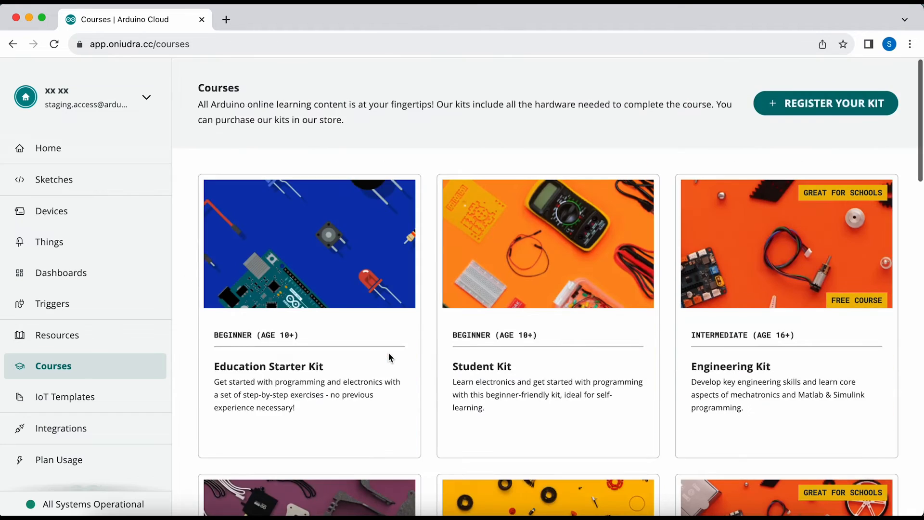
# Step: Browse the IoT Templates gallery down to the Cloud Blink template
pyautogui.click(65, 397)
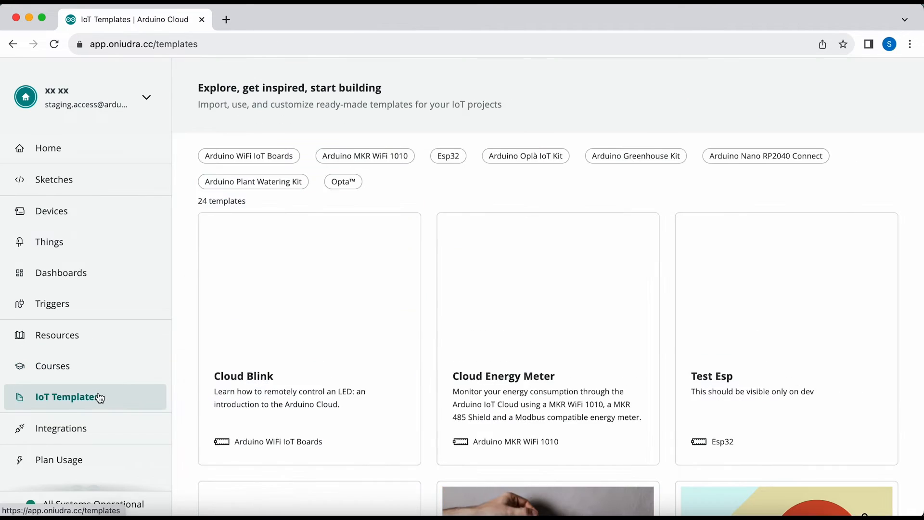
pyautogui.scroll(-3)
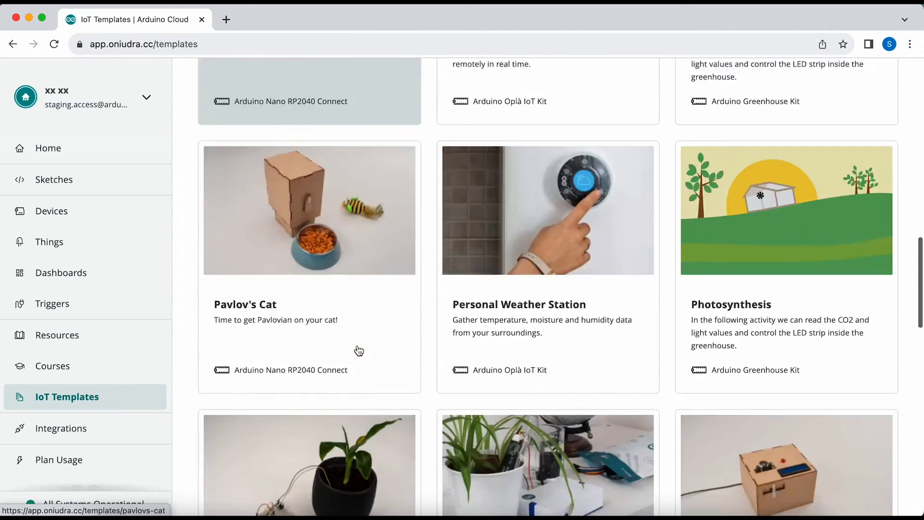
pyautogui.scroll(-3)
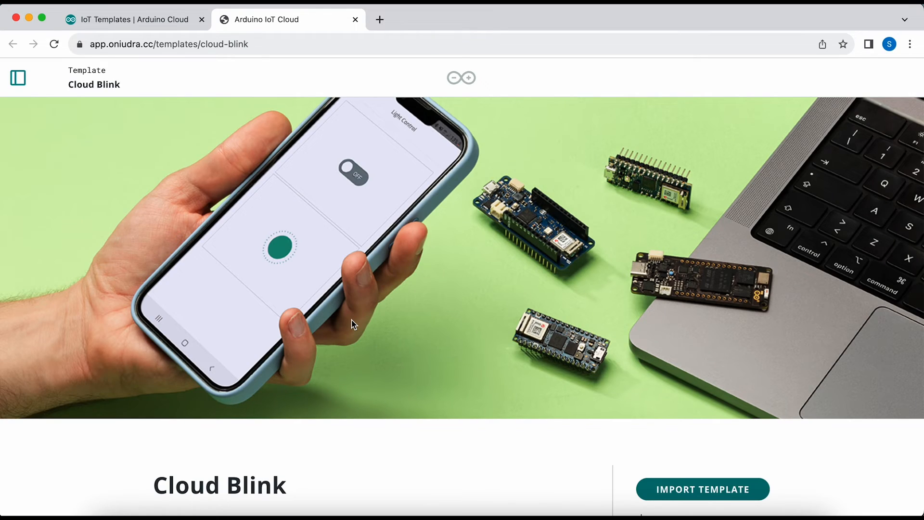
pyautogui.click(17, 77)
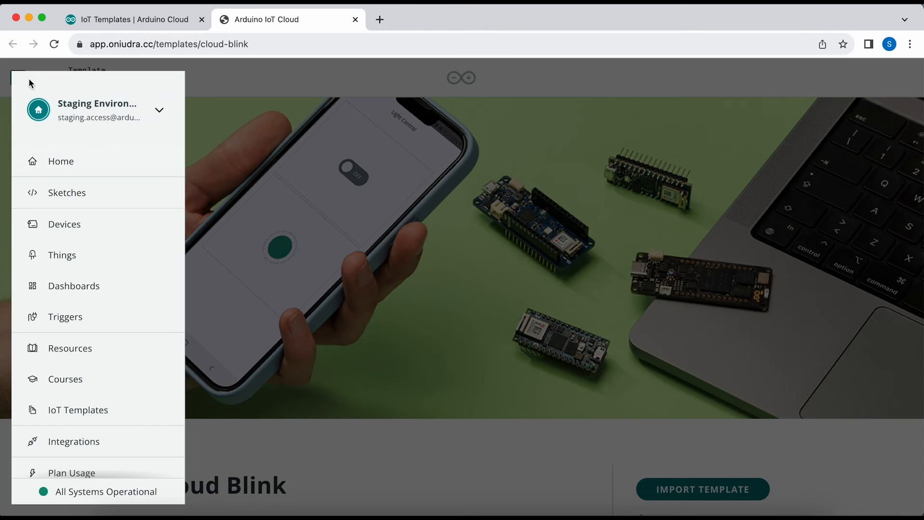
# Step: Review Integrations and the Maker plan usage, then return to the Home page
pyautogui.click(74, 441)
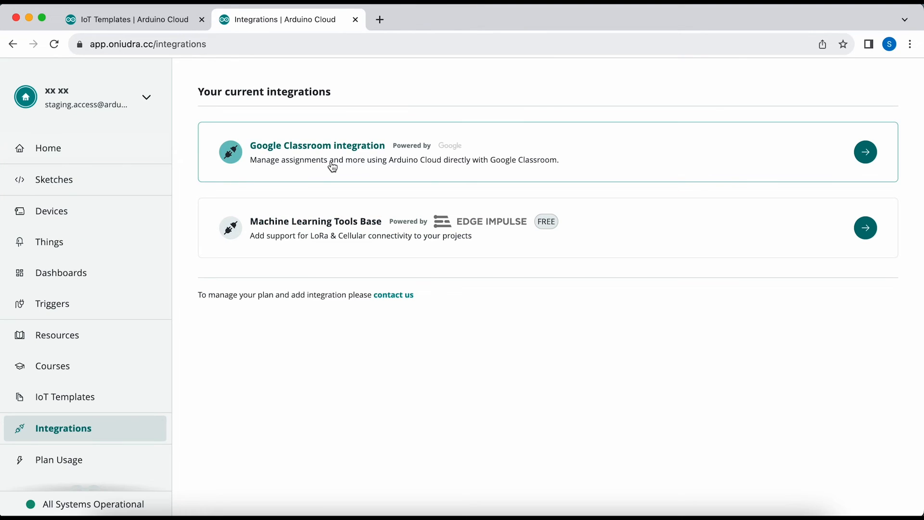
pyautogui.moveTo(327, 230)
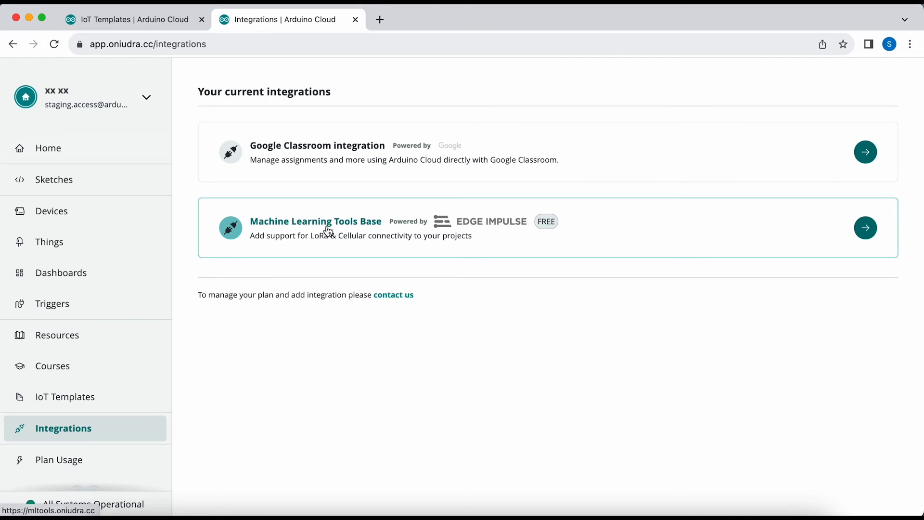
pyautogui.click(59, 459)
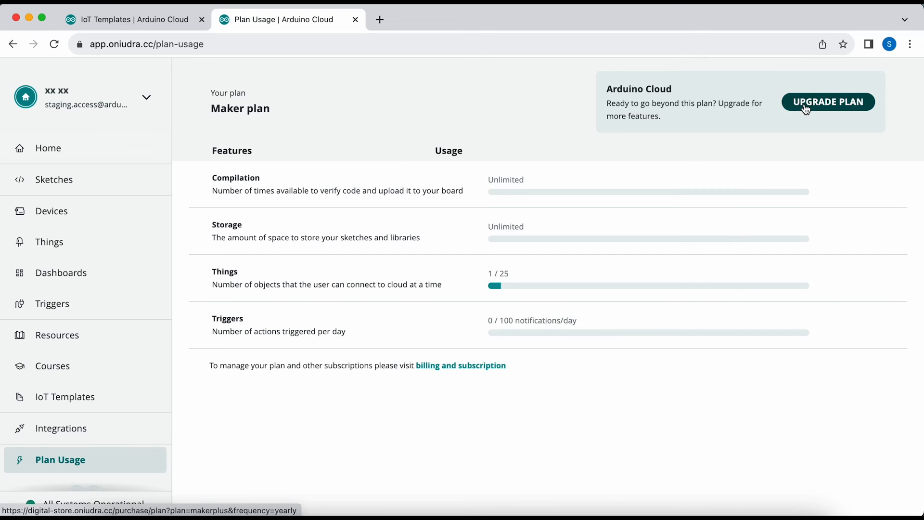
pyautogui.moveTo(433, 237)
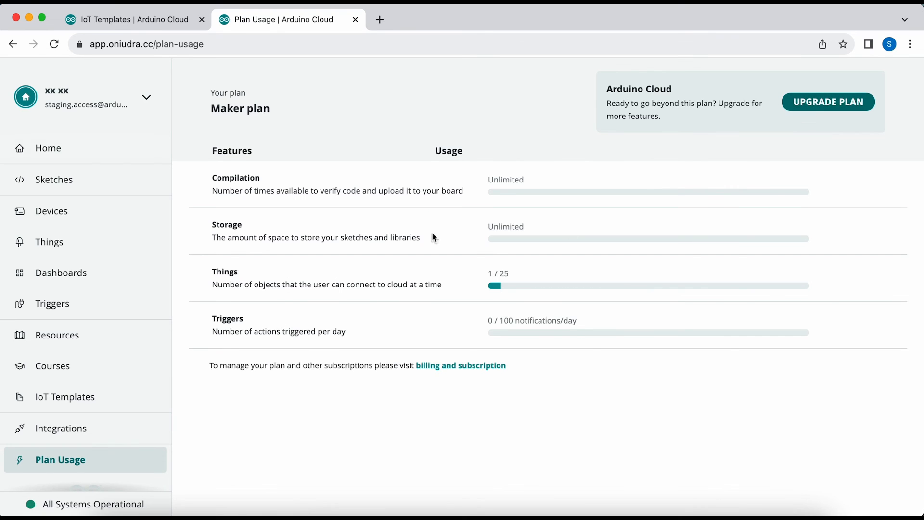
pyautogui.click(48, 148)
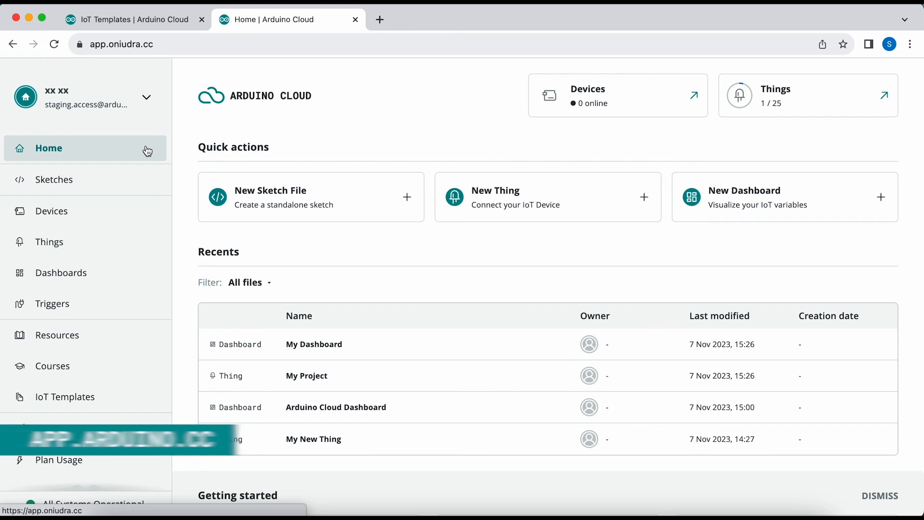